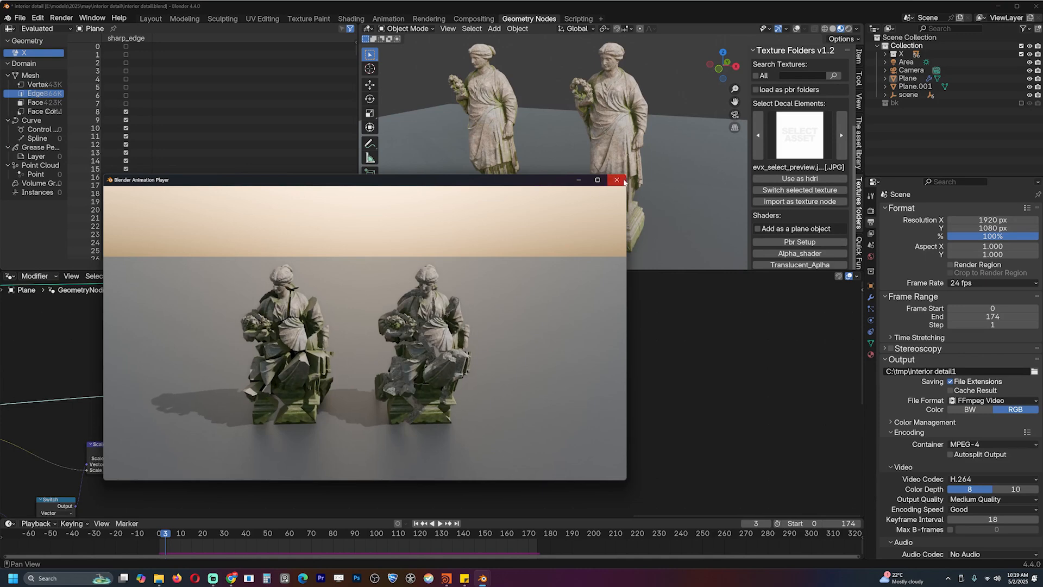
- Close the Blender Animation Player window showing the rendered statues
left_click(616, 180)
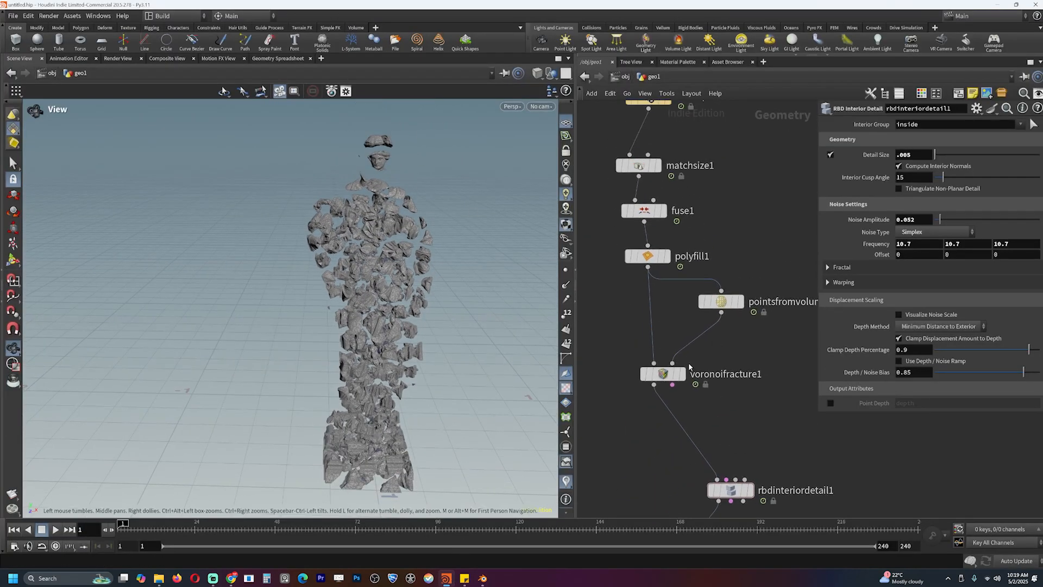
- Raise the explodedview1 Uniform Scale to about 1.5 to spread the statue chunks farther apart
left_click(662, 373)
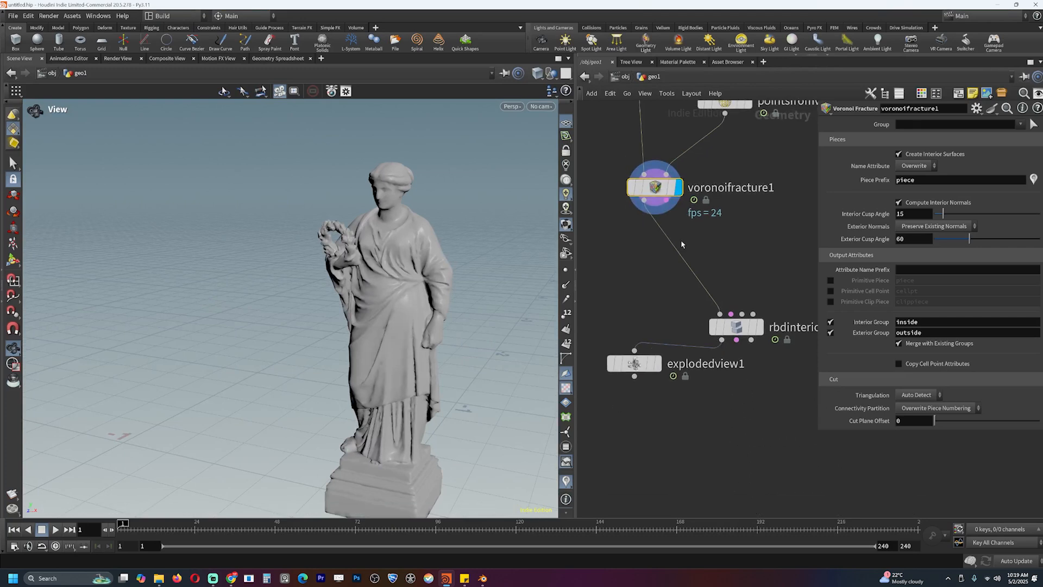
mouse_move(729, 370)
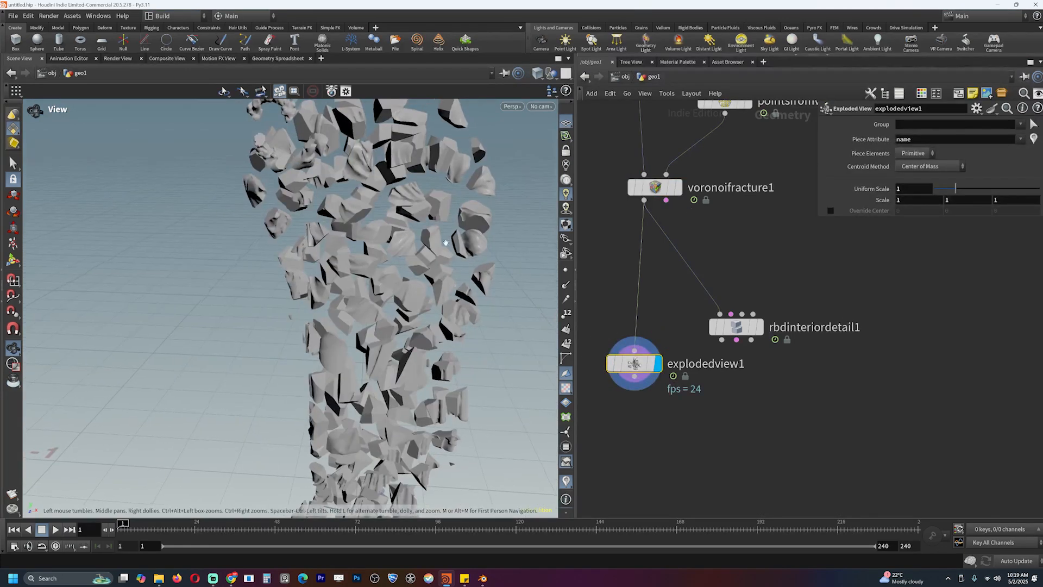
left_click_drag(938, 188, 968, 189)
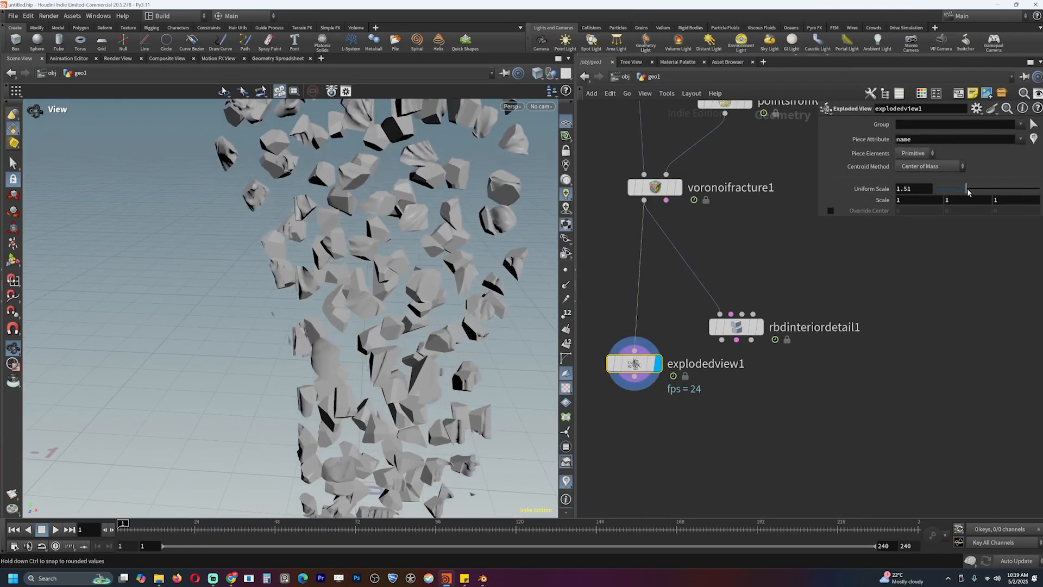
left_click_drag(968, 189, 975, 189)
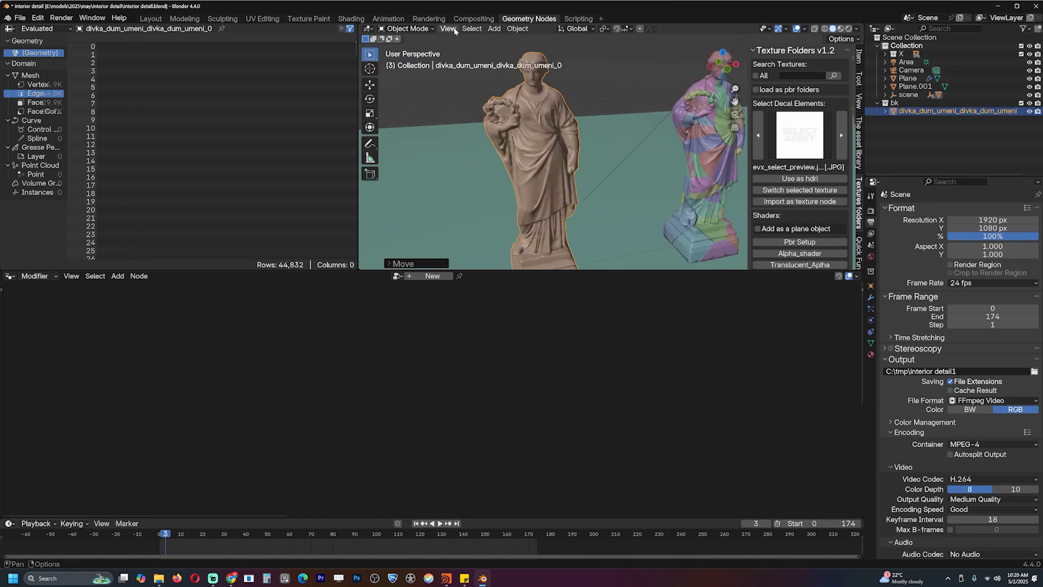
- Preview the statue fracture animation and return the timeline to frame 0
left_click(518, 29)
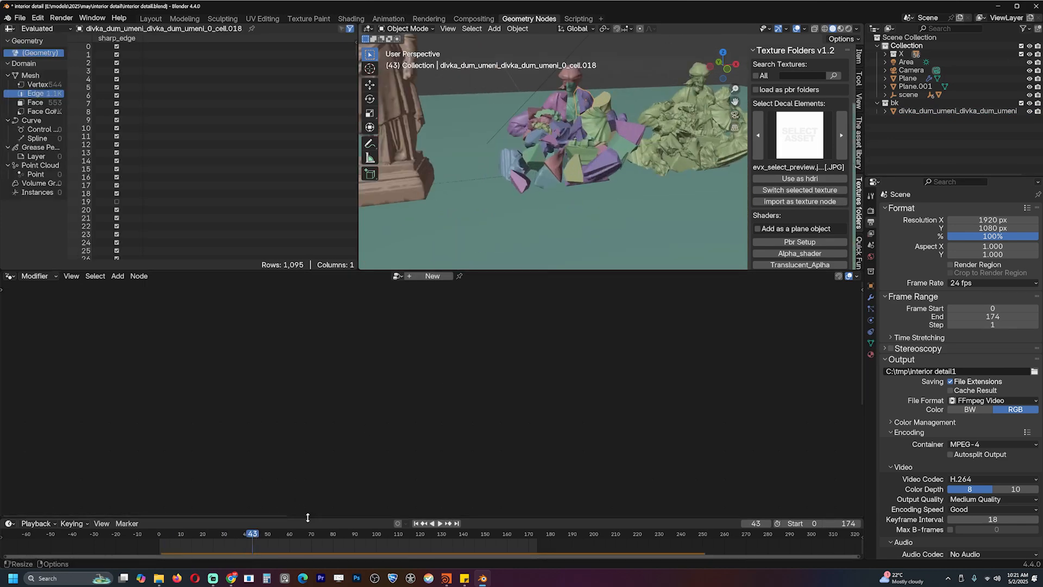
left_click(158, 533)
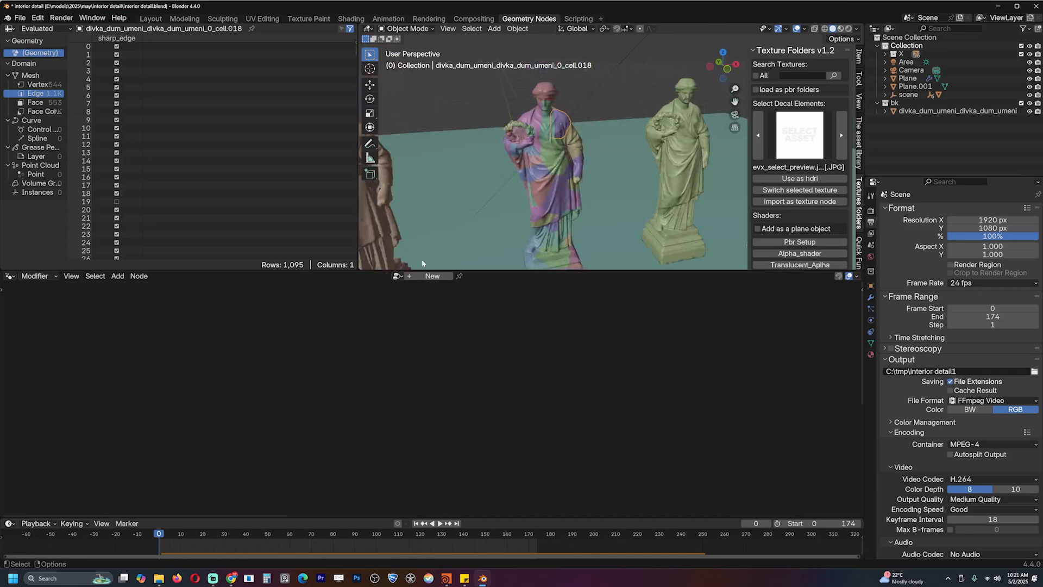
left_click(518, 29)
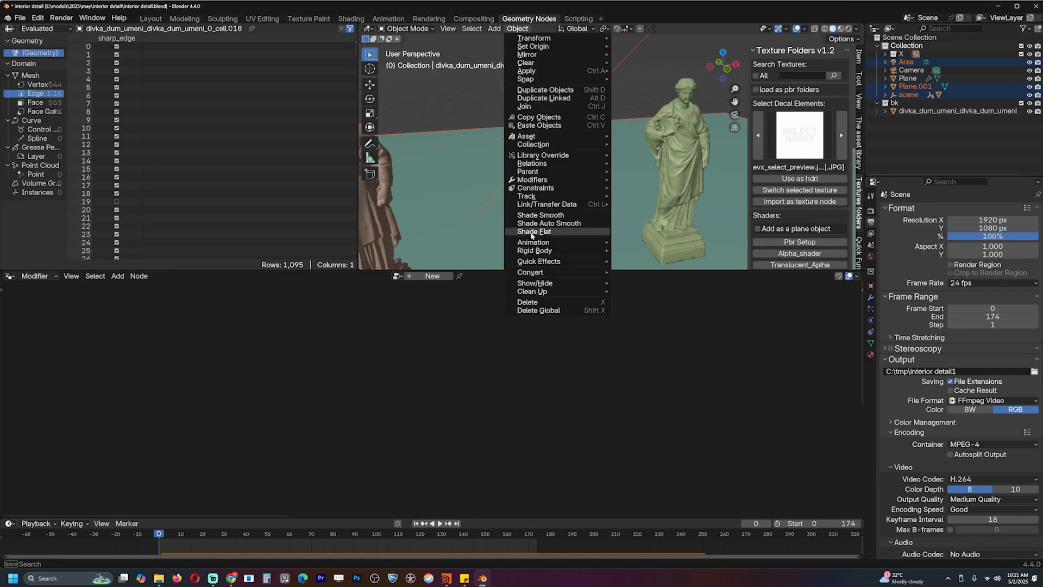
mouse_move(534, 250)
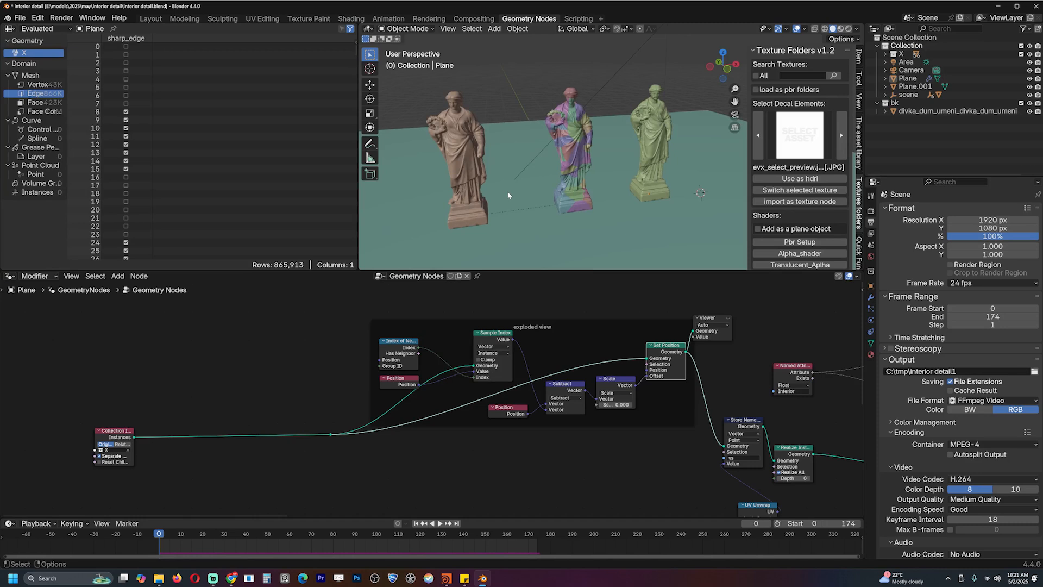
- Jump to frame 23 and scrub the timeline to watch the statue pieces shift apart
left_click(207, 533)
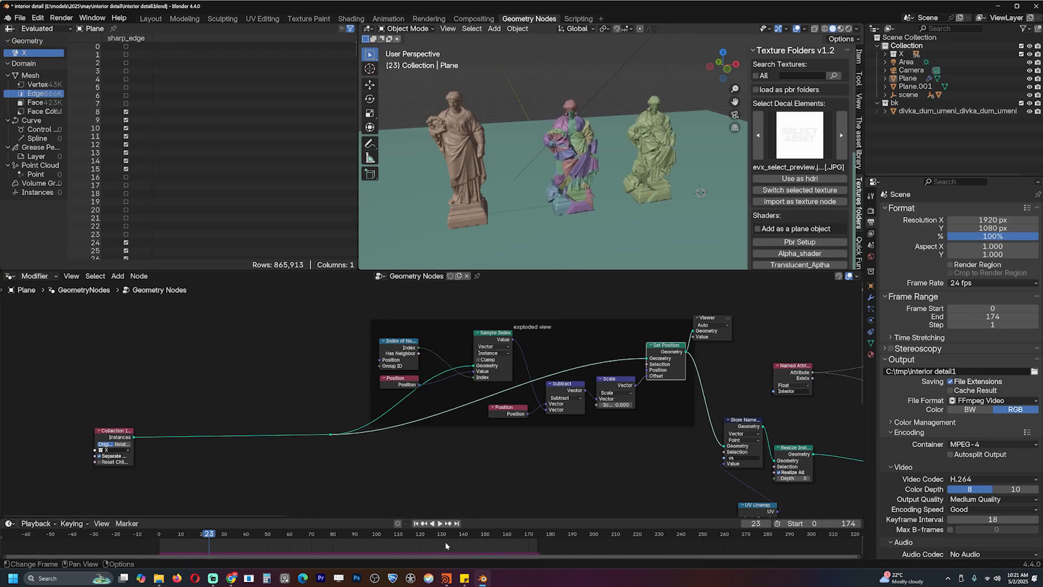
mouse_move(596, 208)
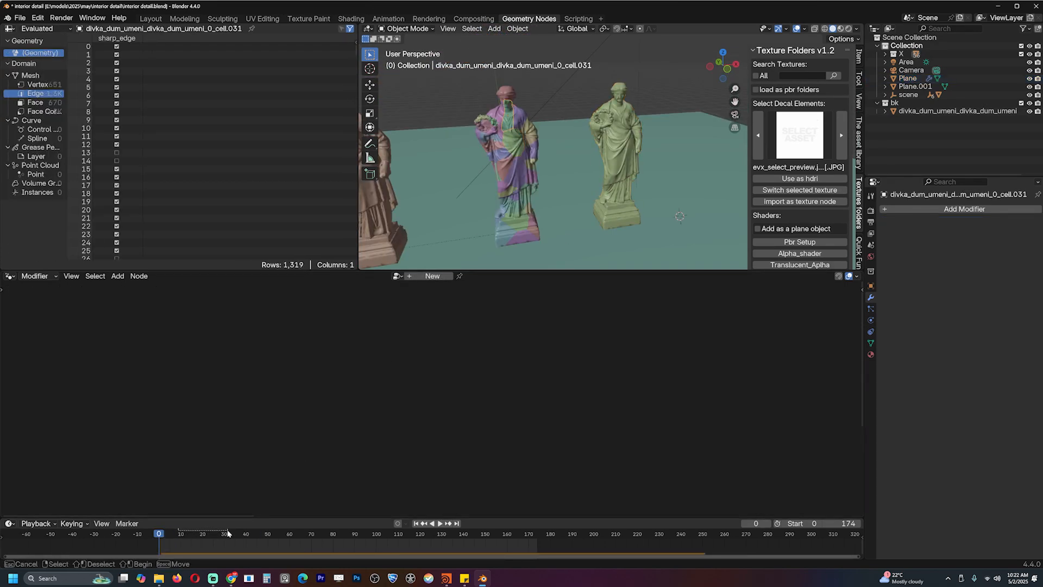
left_click_drag(158, 533, 194, 533)
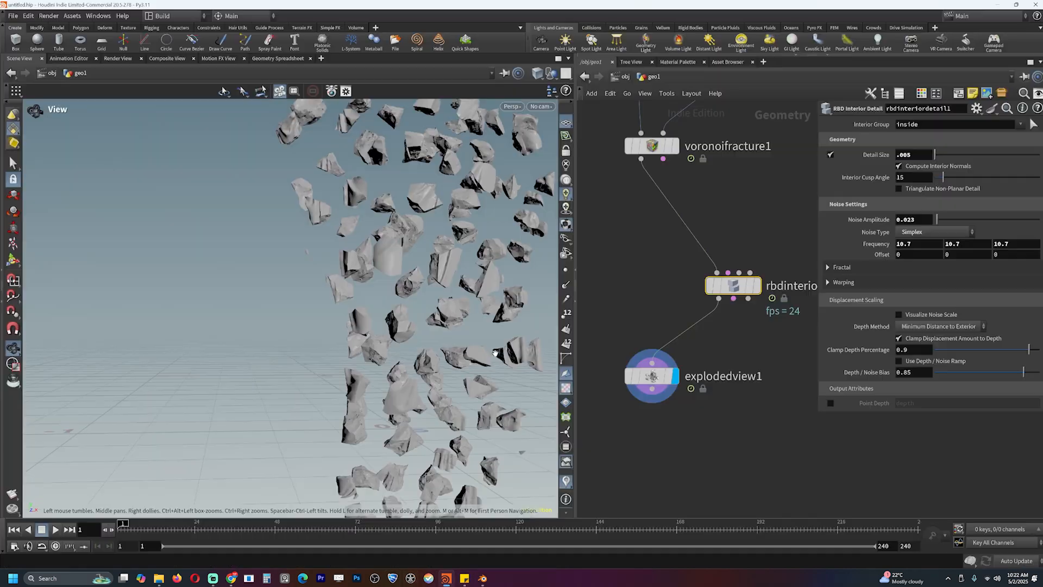
- Lower the explodedview1 Uniform Scale to about 0.62 so the chunks sit closer together
left_click(651, 376)
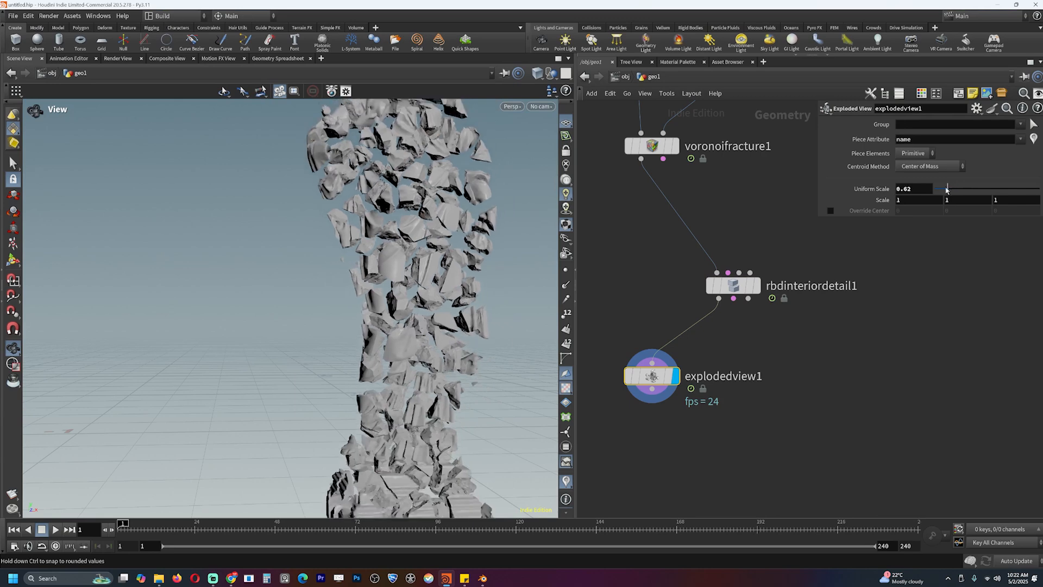
left_click_drag(946, 189, 978, 189)
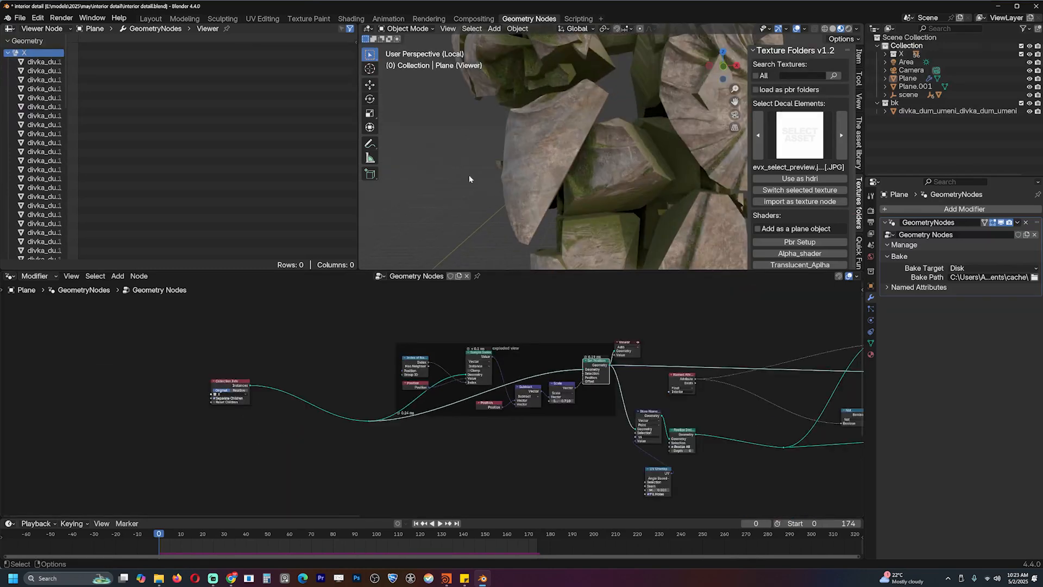
- Draw annotation strokes over the statue chunks with the Annotate tool
left_click(369, 143)
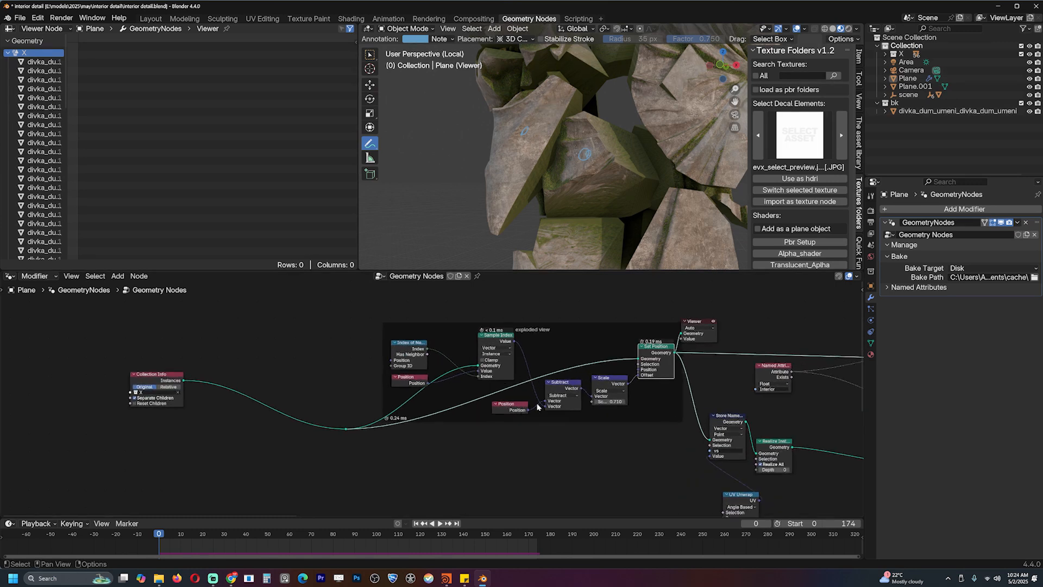
left_click_drag(512, 133, 532, 143)
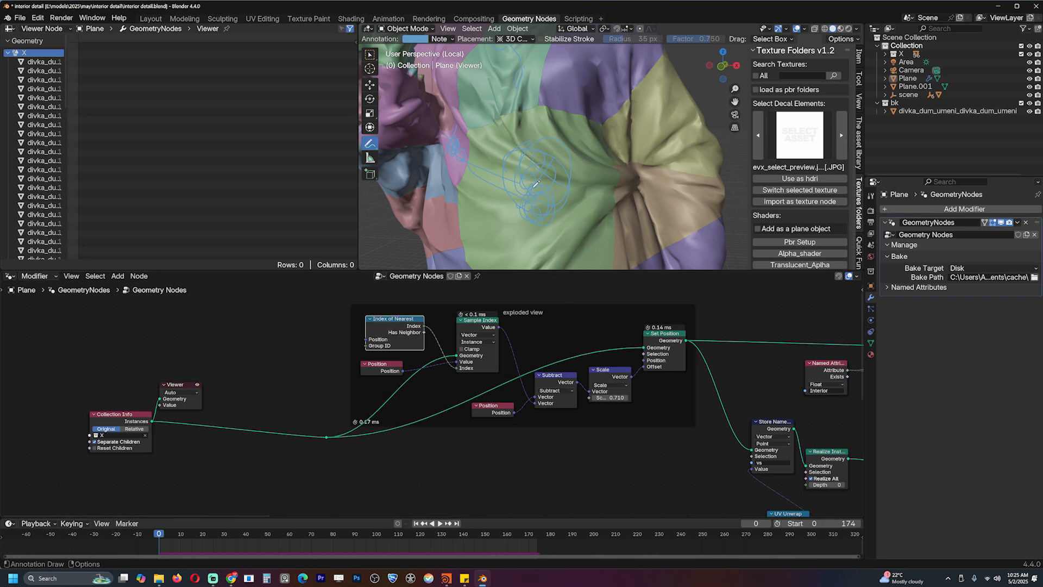
mouse_move(486, 158)
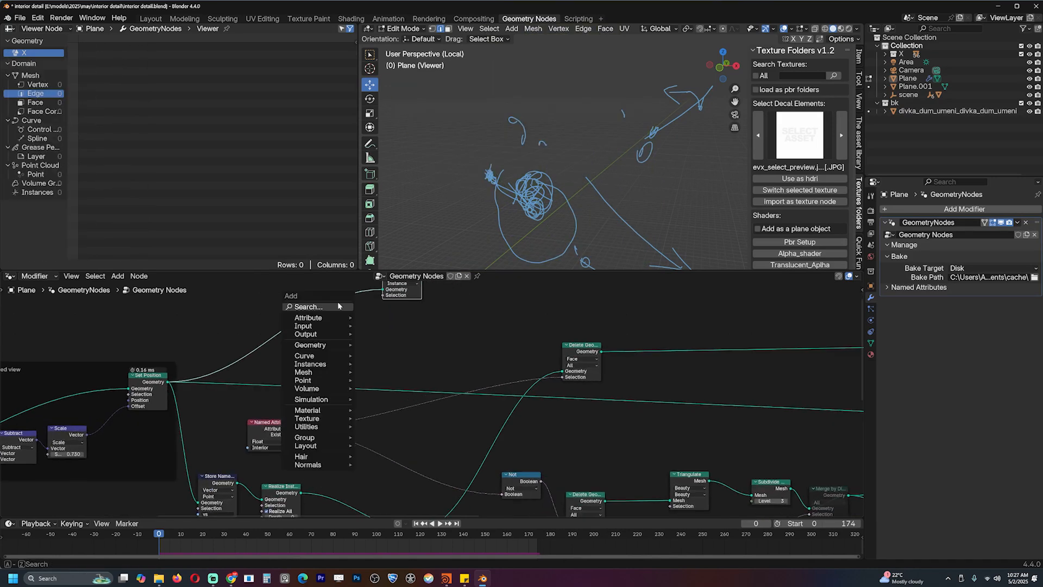
- Feed Index into an Integer / Not Equal Compare node driving Delete Geometry's Selection
type("index")
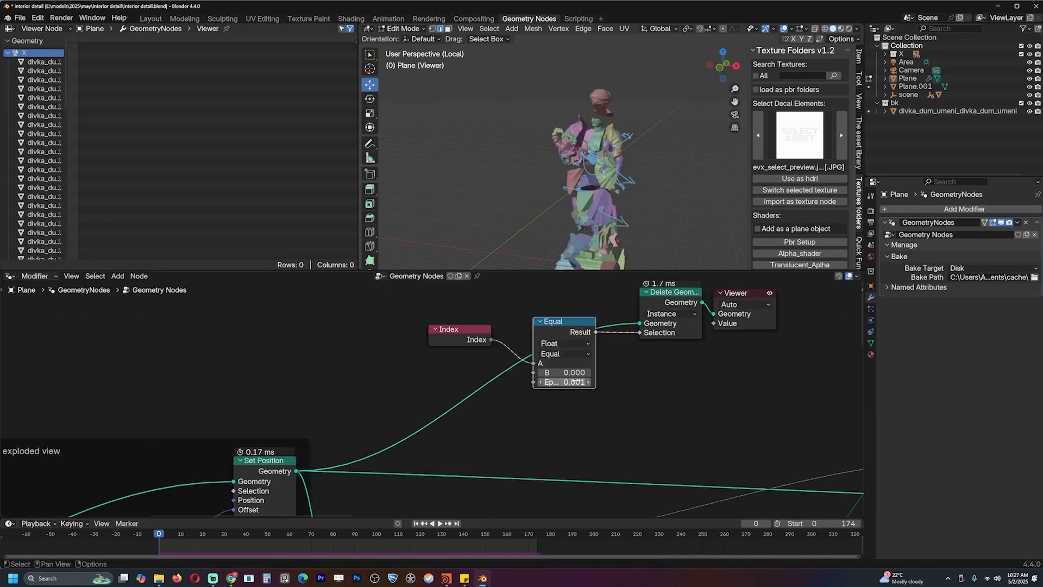
left_click(563, 342)
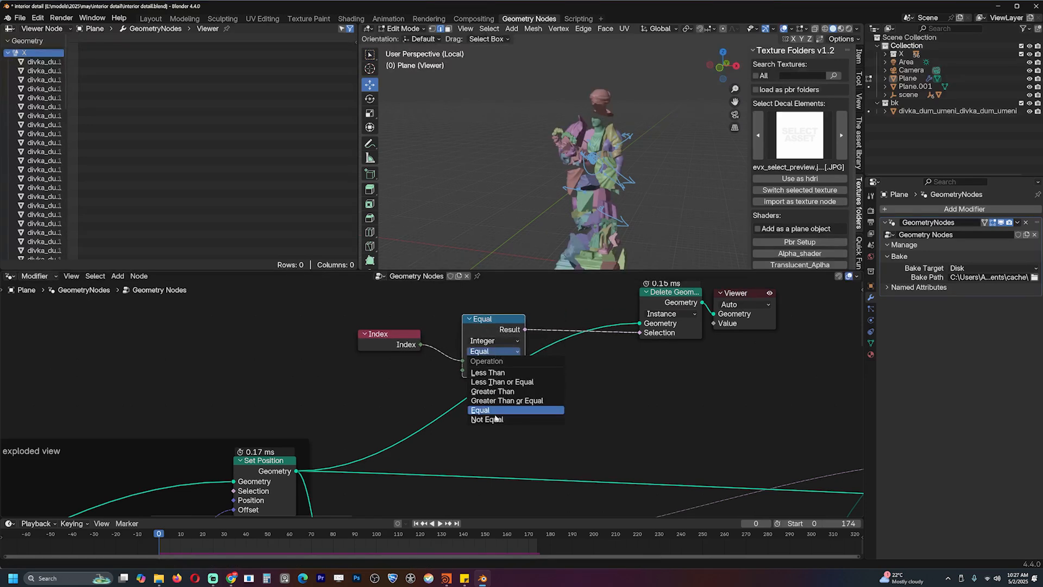
left_click(487, 418)
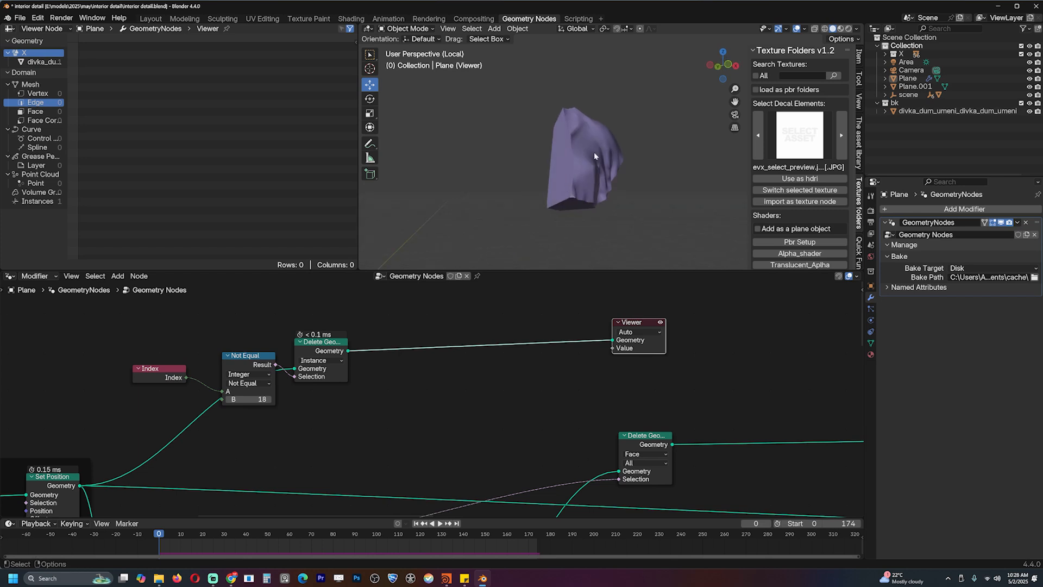
- Add a Realize Instances node between Delete Geometry and the Viewer
type("rea")
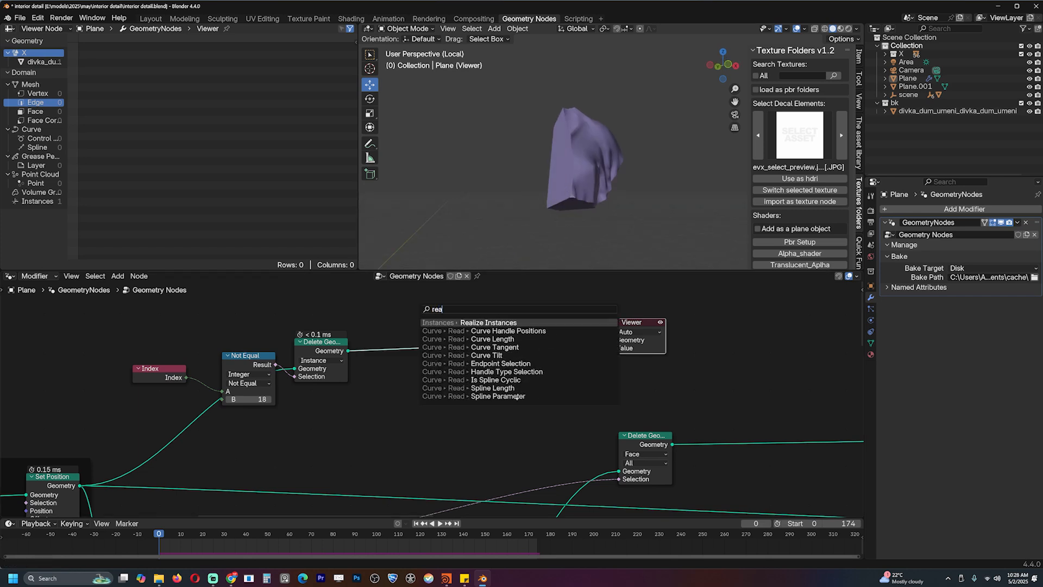
left_click(488, 322)
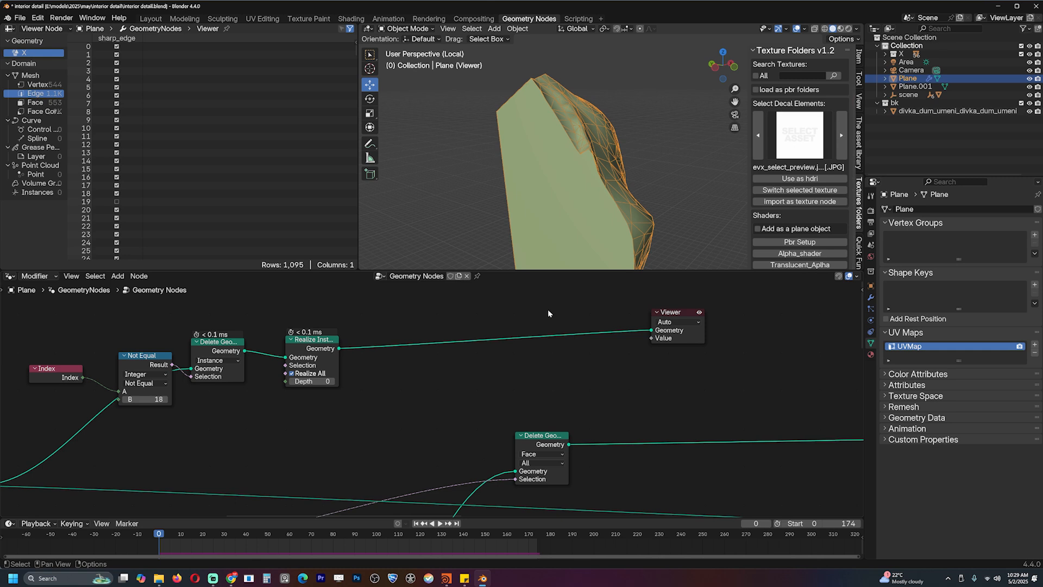
mouse_move(551, 124)
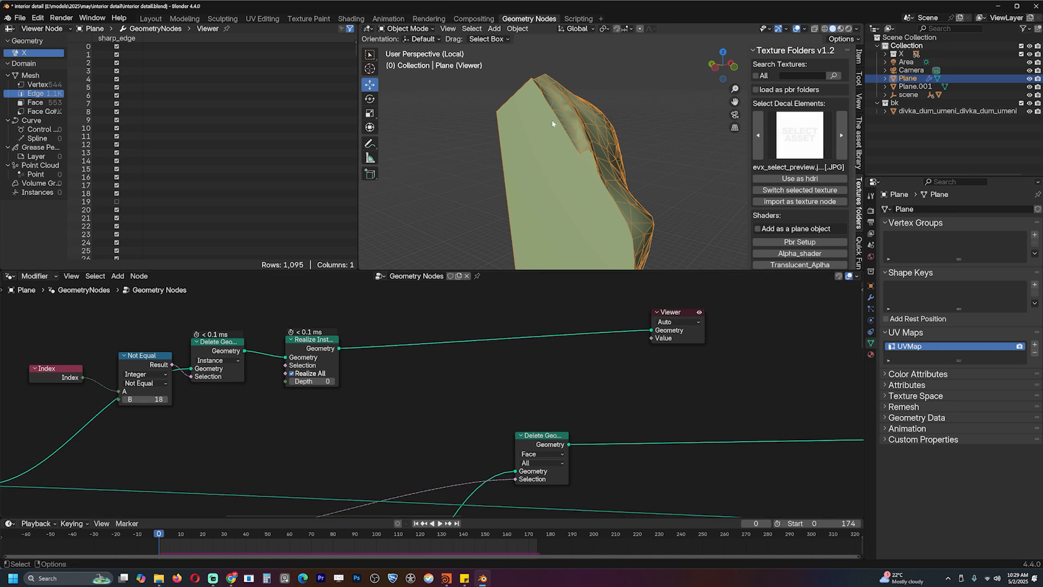
left_click(516, 29)
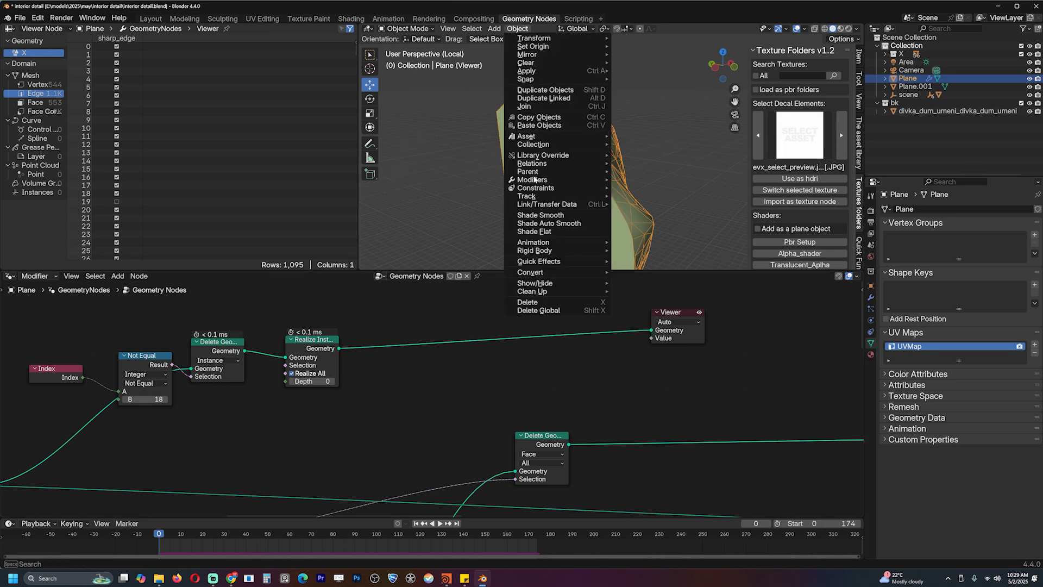
mouse_move(539, 261)
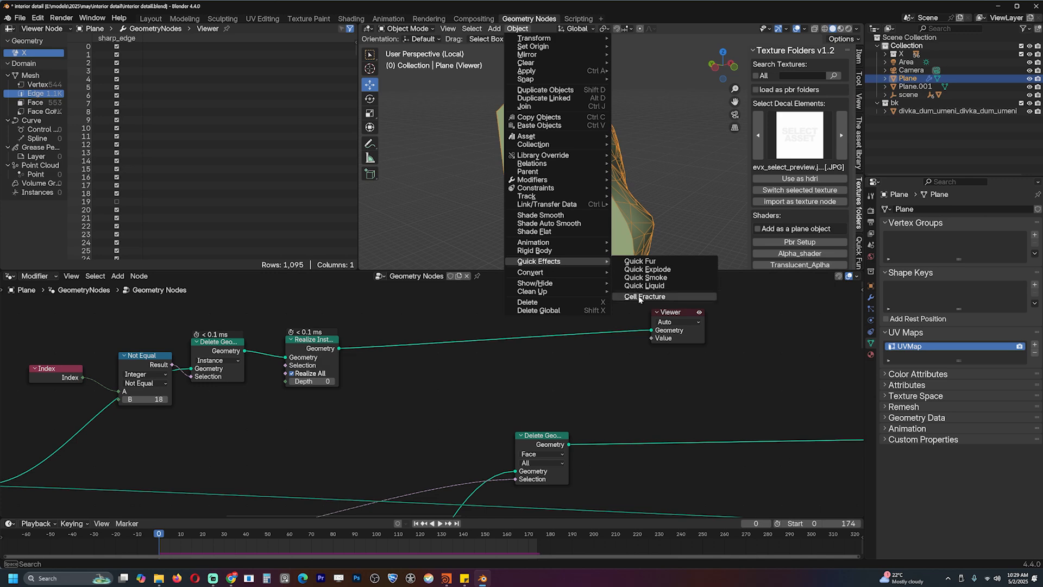
left_click(643, 296)
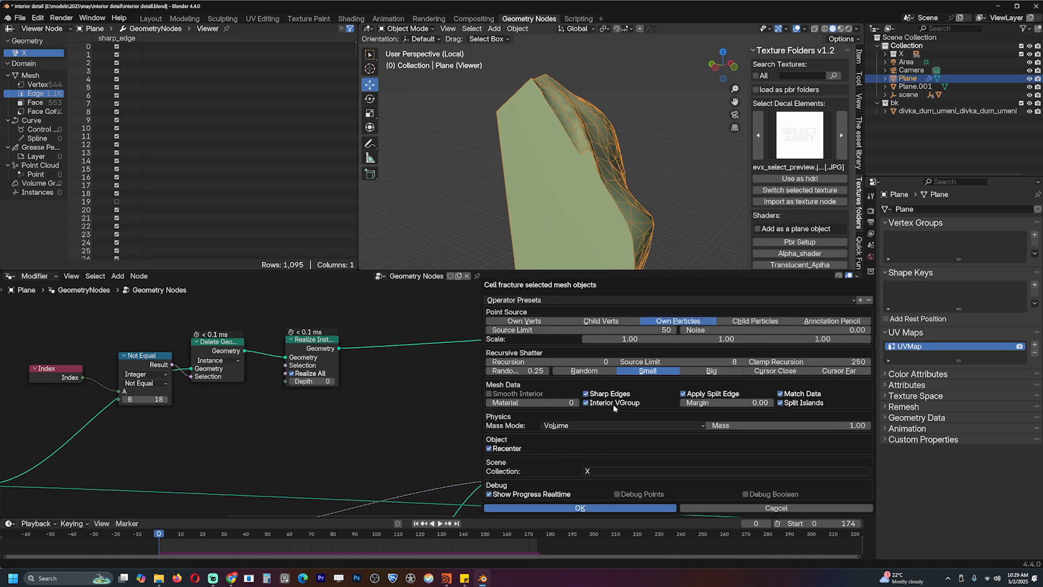
left_click(580, 507)
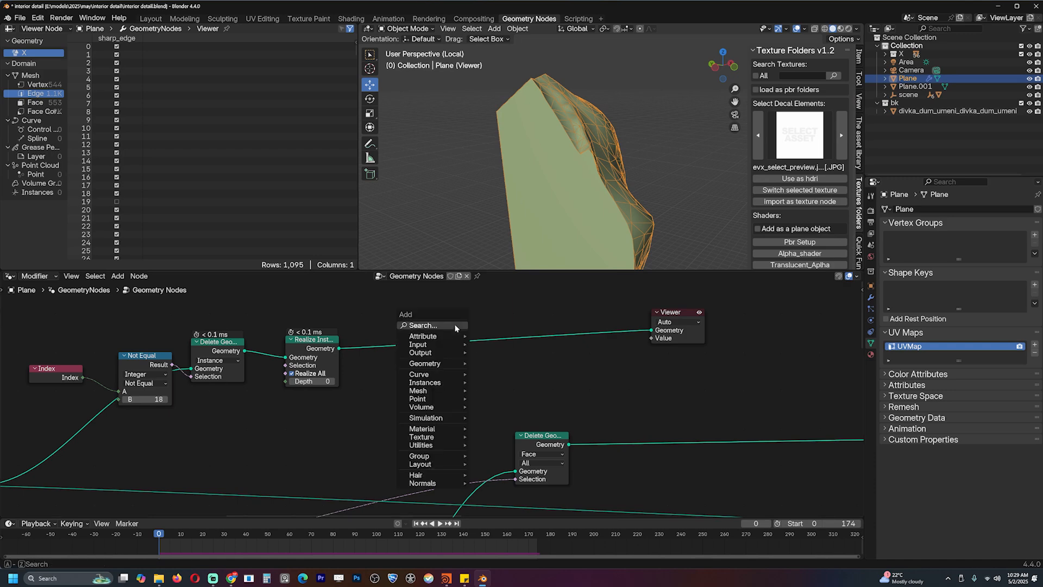
- Delete non-interior faces using a Not-inverted Named Attribute 'Interior', then add Subdivide Mesh
type("na")
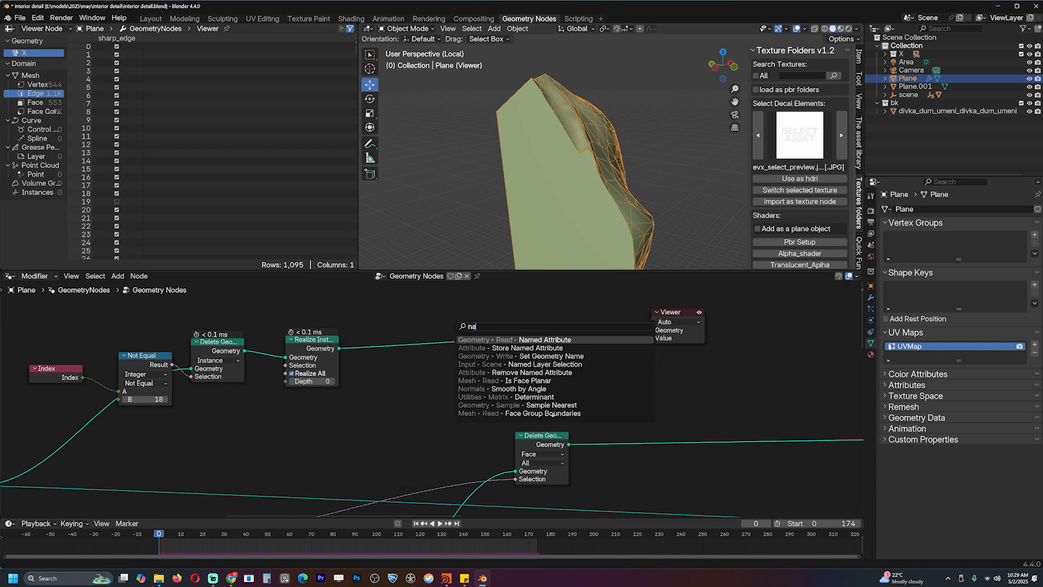
left_click(516, 339)
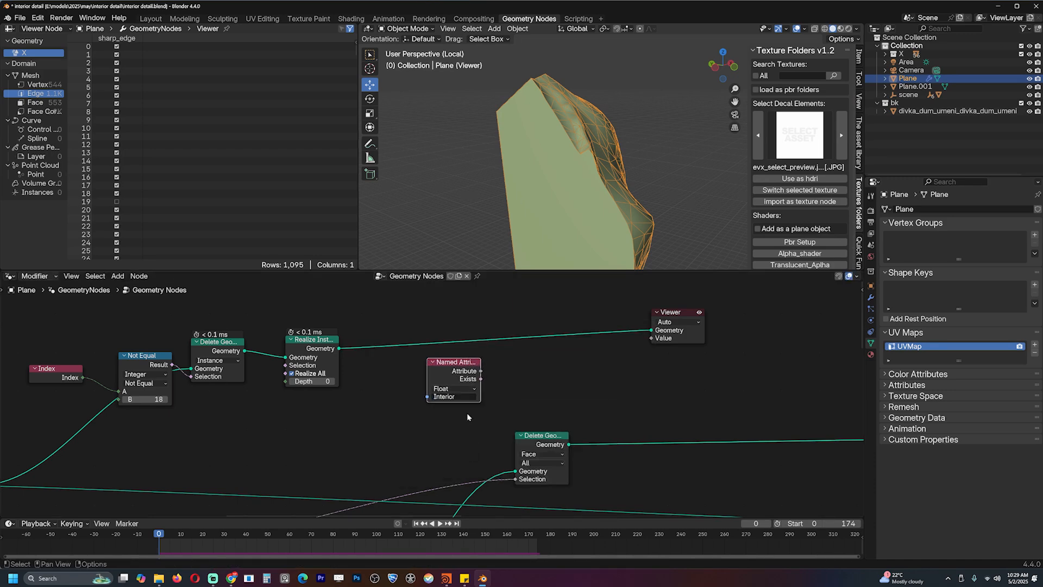
type("de")
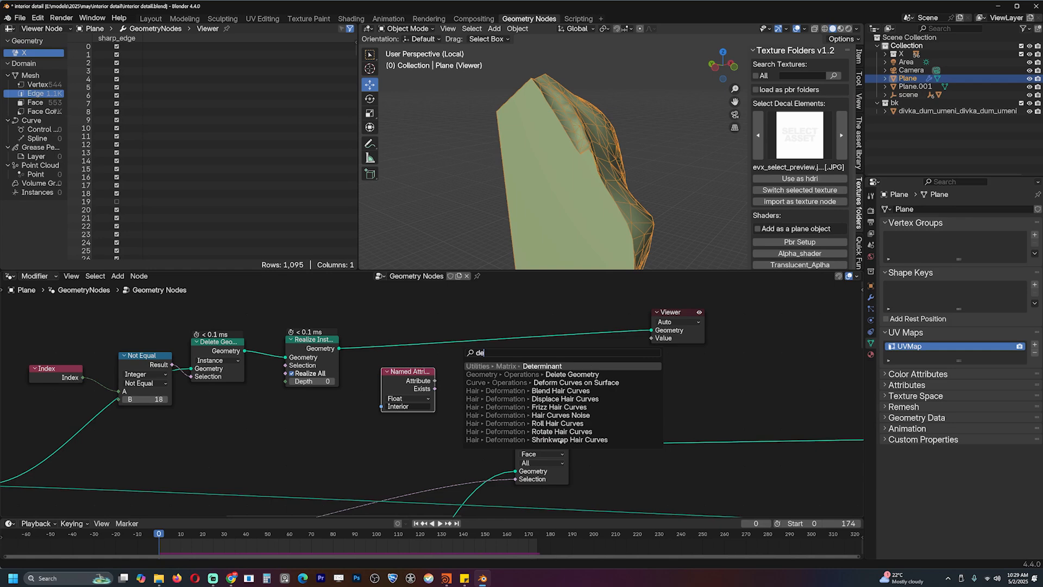
left_click(570, 374)
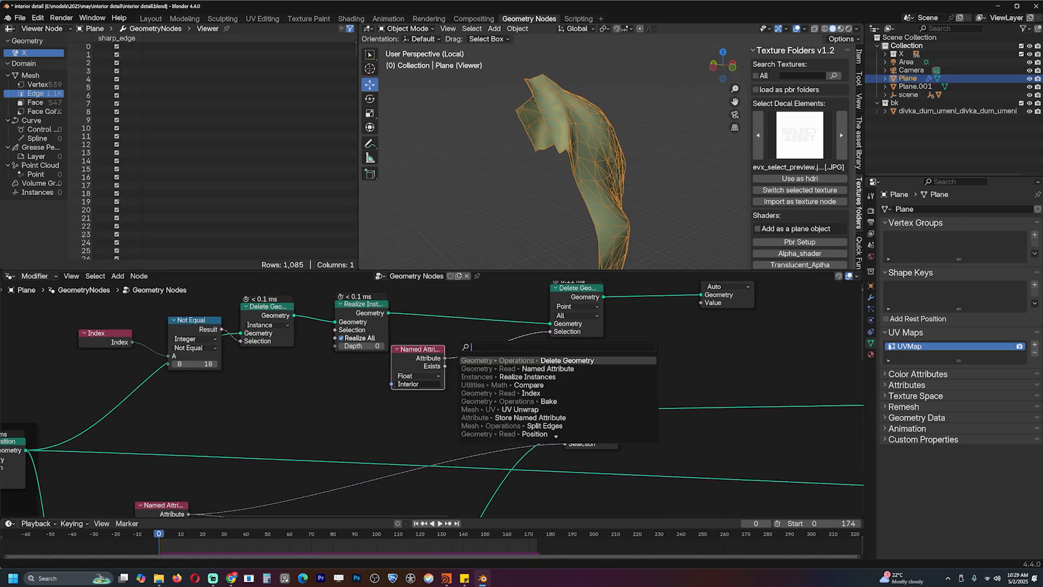
left_click(502, 358)
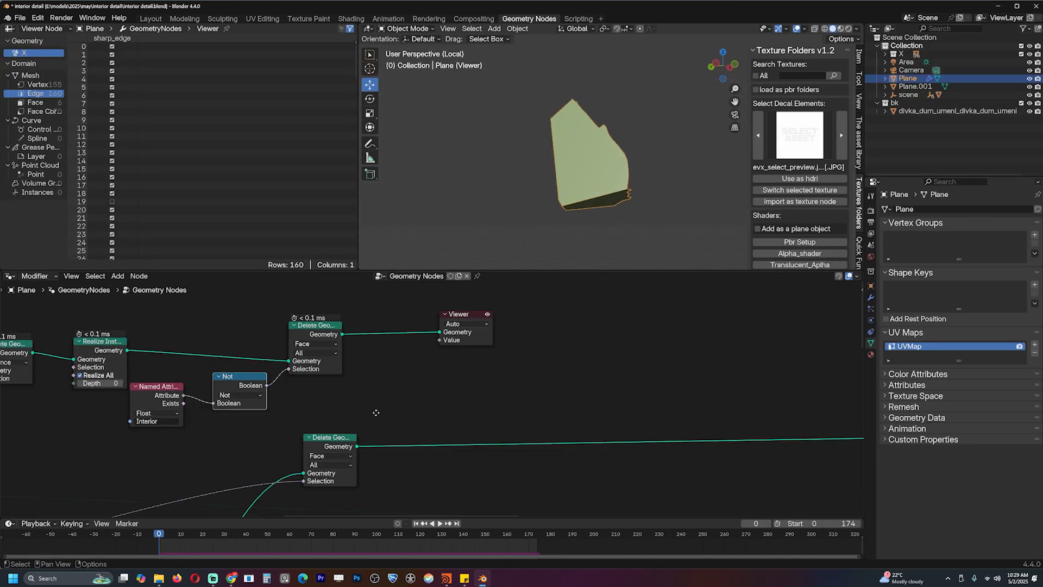
type("s")
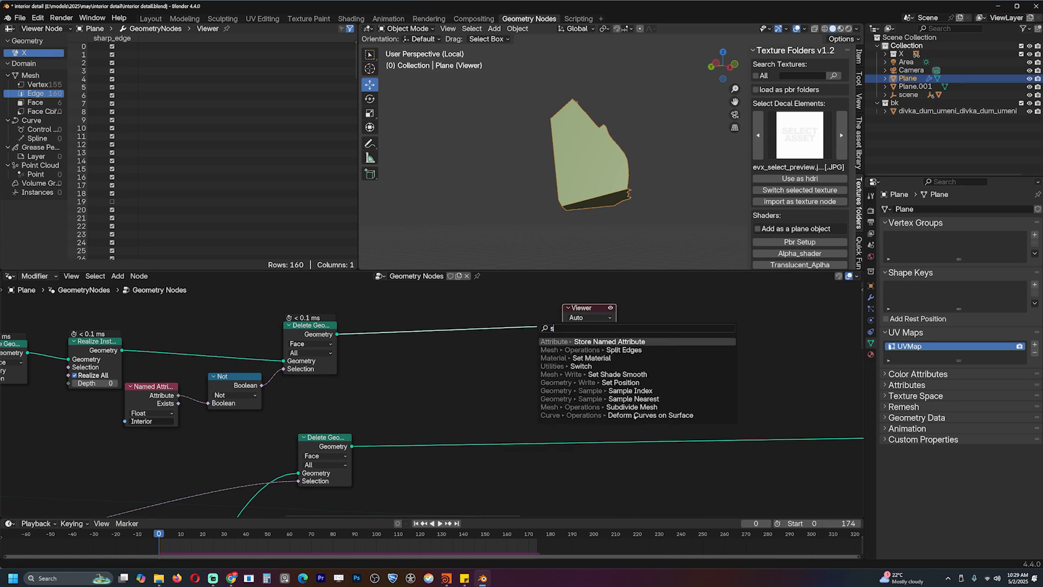
left_click(612, 406)
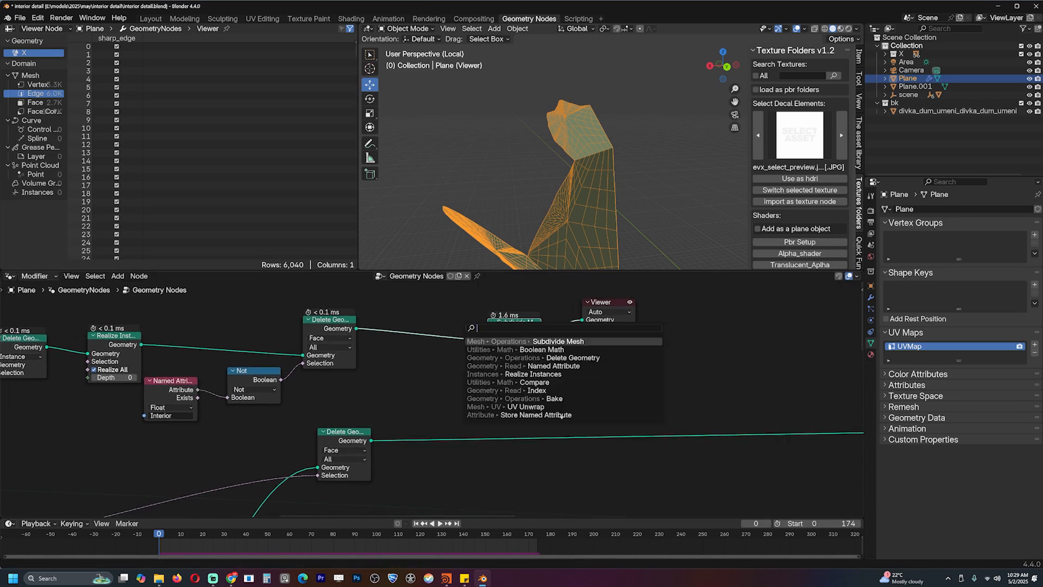
- Add a Triangulate node and a level-3 Subdivide Mesh feeding the Viewer
type("tri")
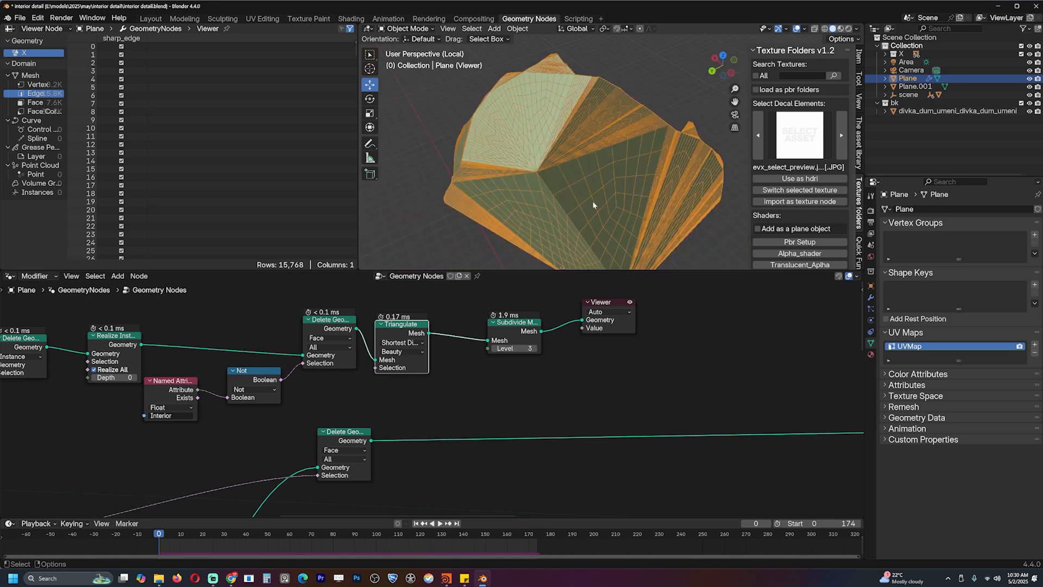
mouse_move(590, 139)
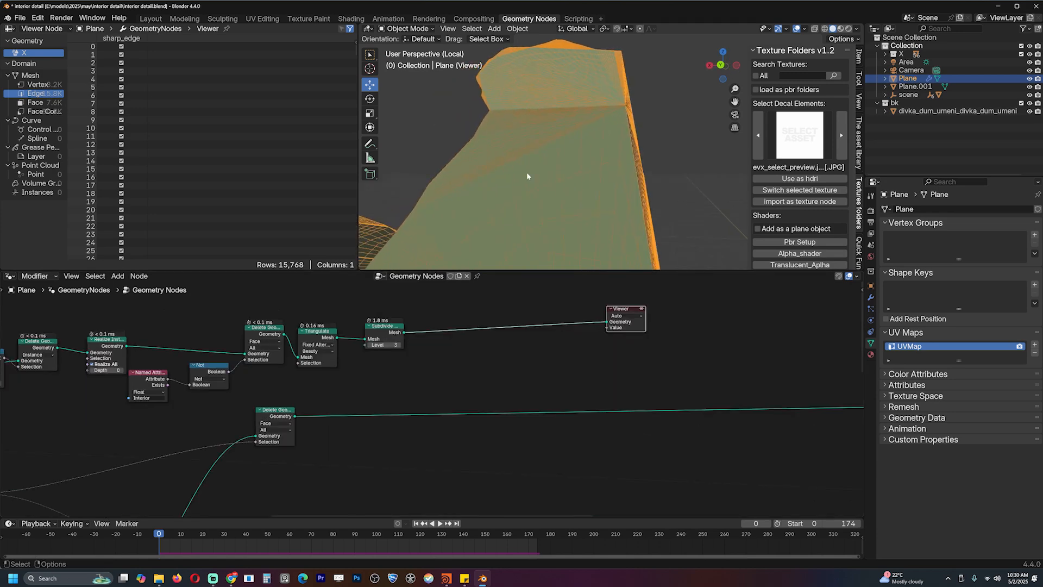
- Add Set Position and a Vector Math node set to Subtract, offsetting by noise minus 0.5
type("set")
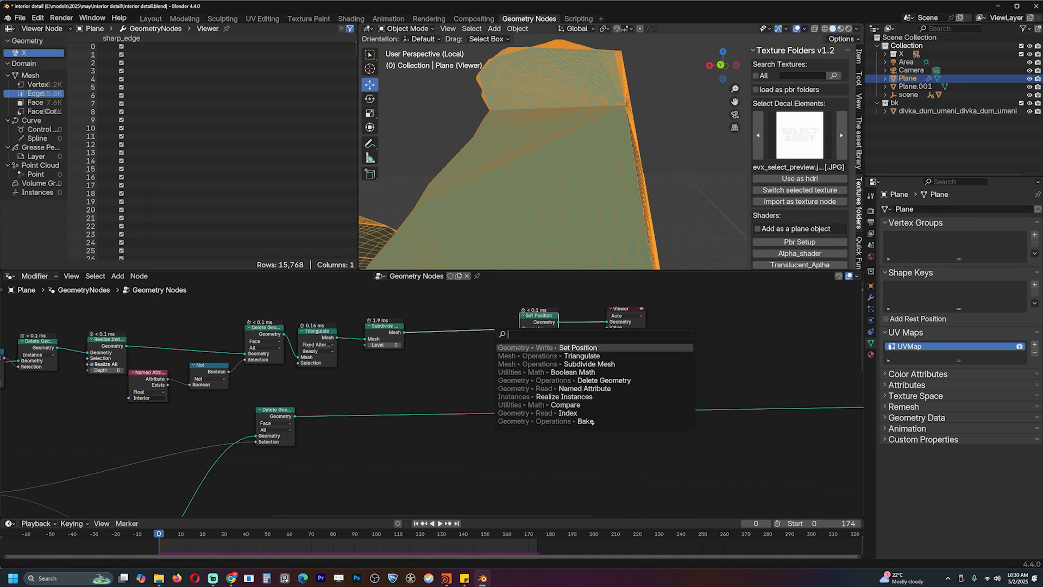
type("vec")
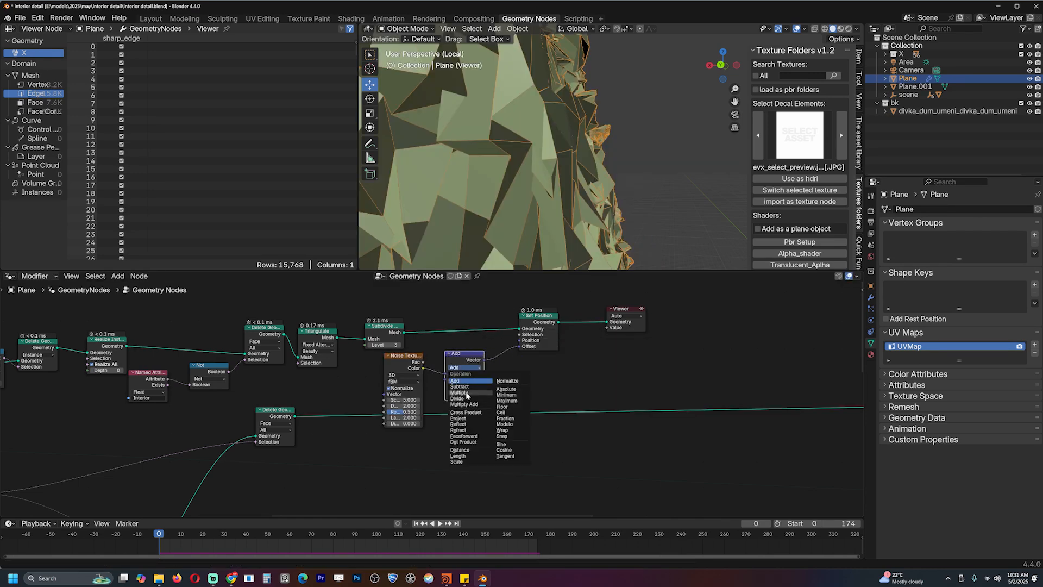
left_click(459, 386)
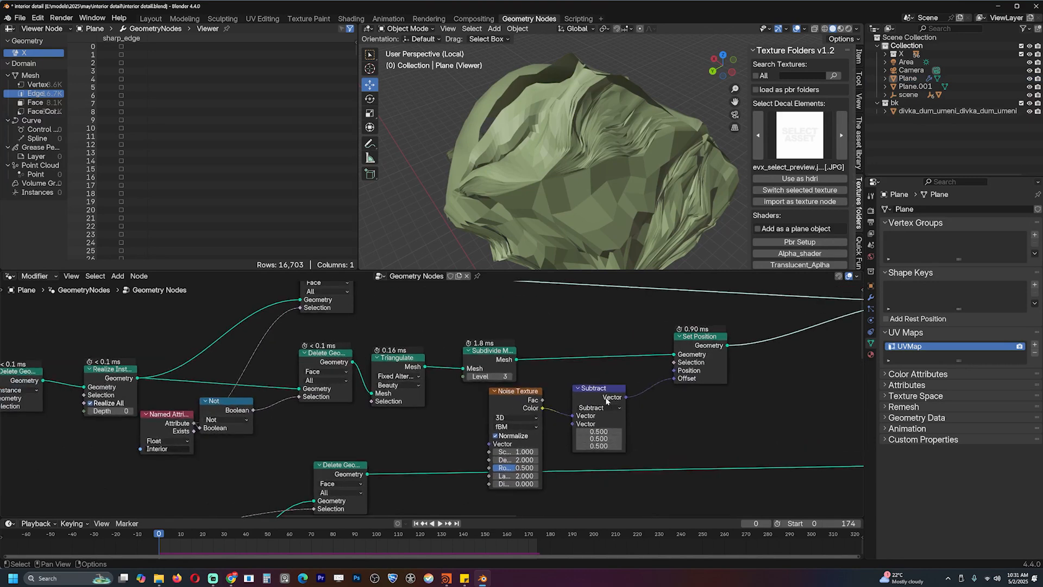
left_click(598, 388)
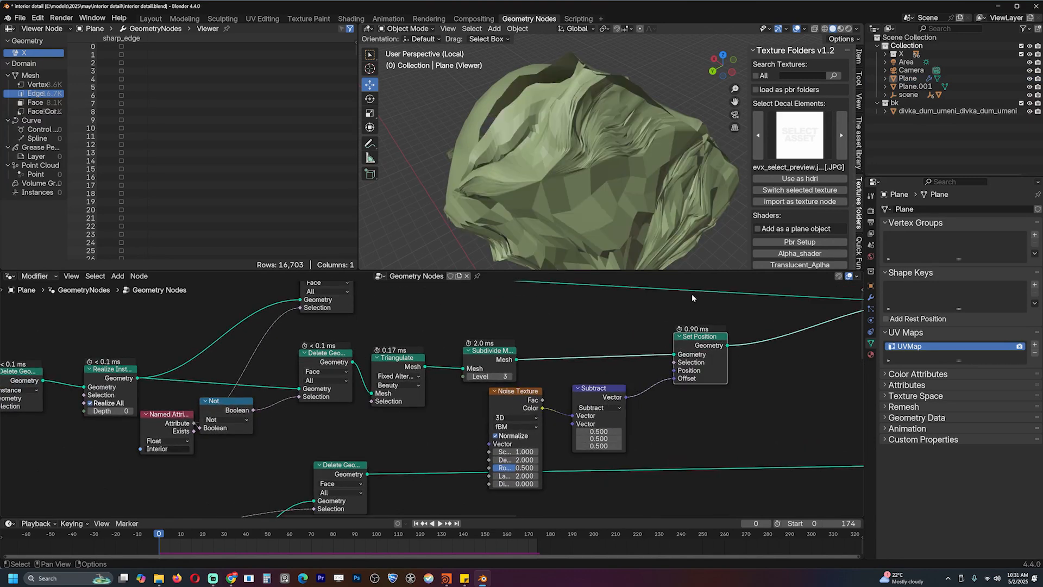
left_click_drag(599, 166, 545, 133)
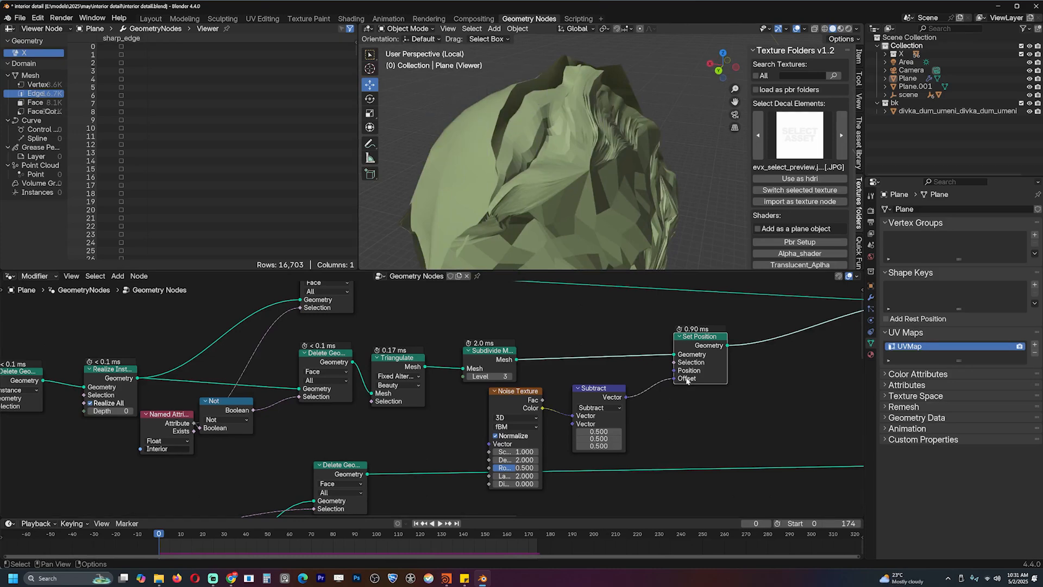
left_click(670, 385)
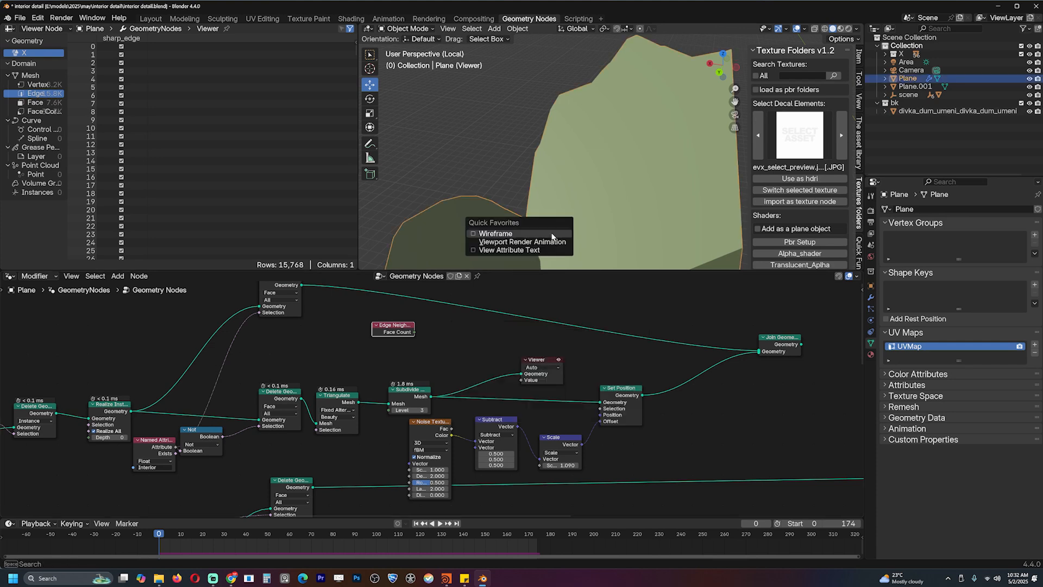
- Toggle wireframe display in the viewport from Quick Favorites
left_click(370, 143)
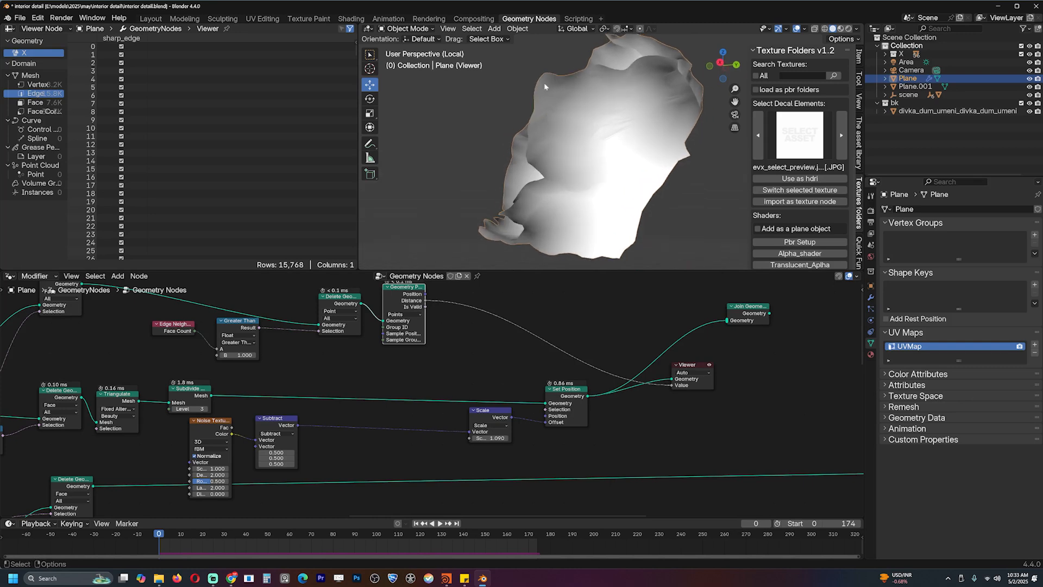
mouse_move(537, 395)
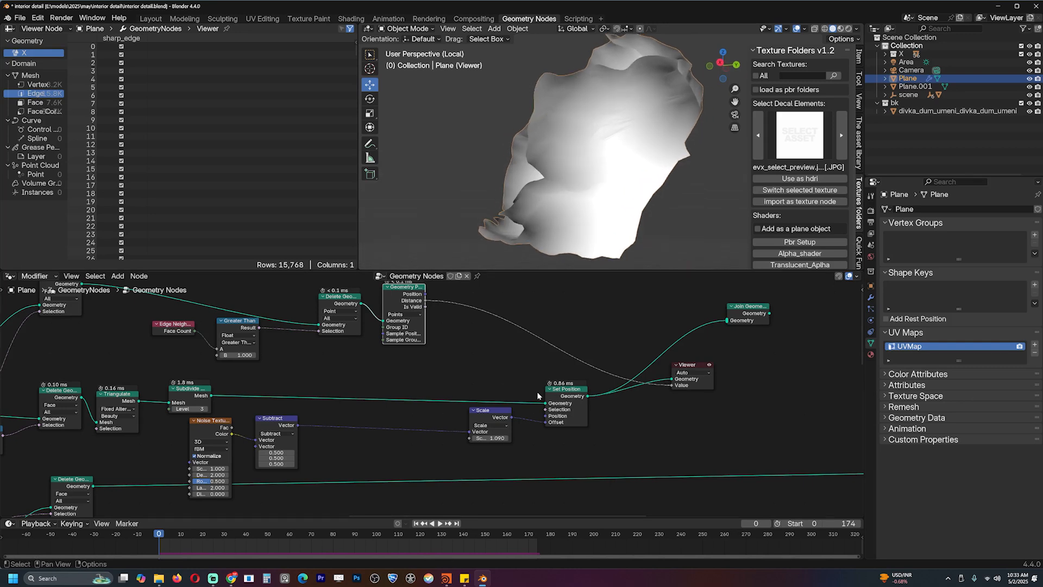